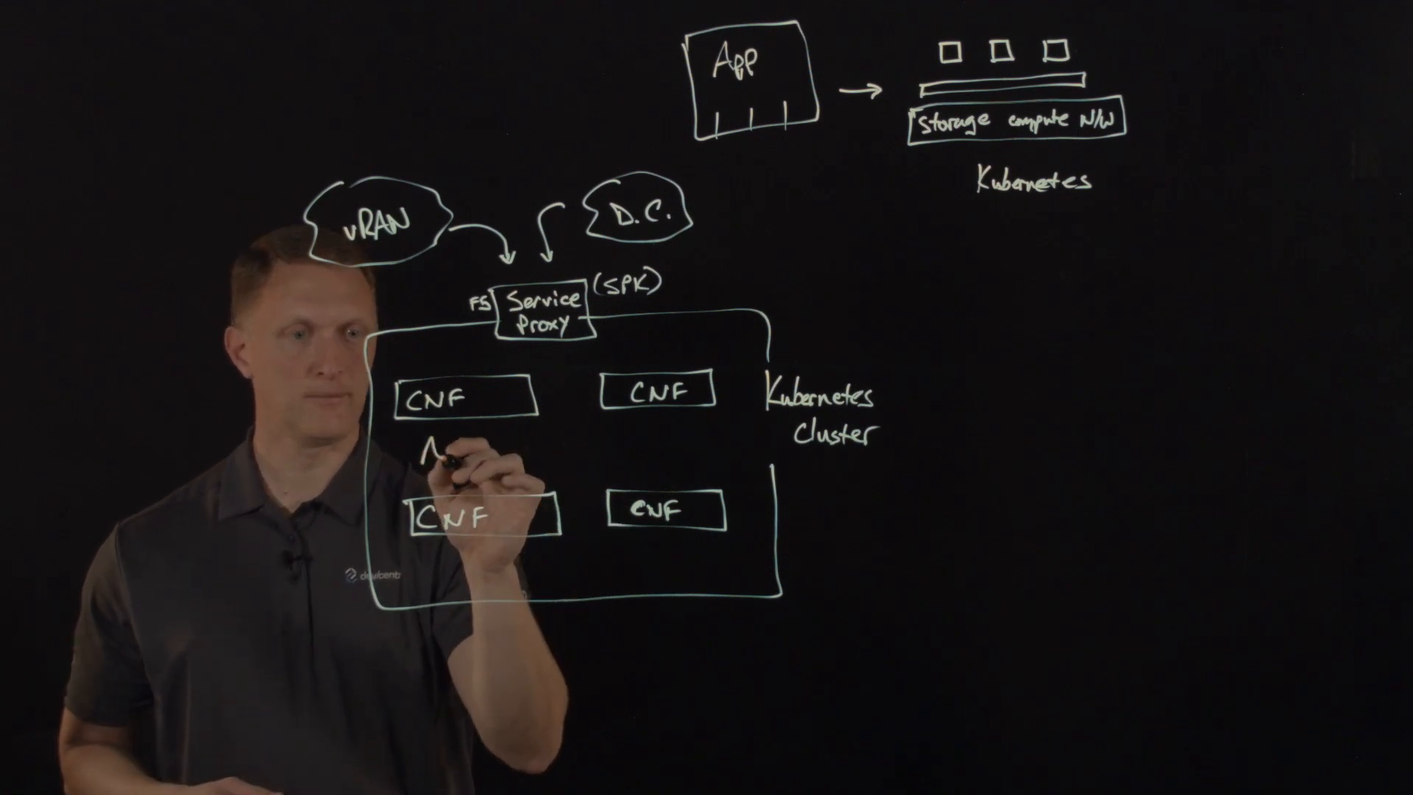
{"action": "type", "text": "Aspen"}
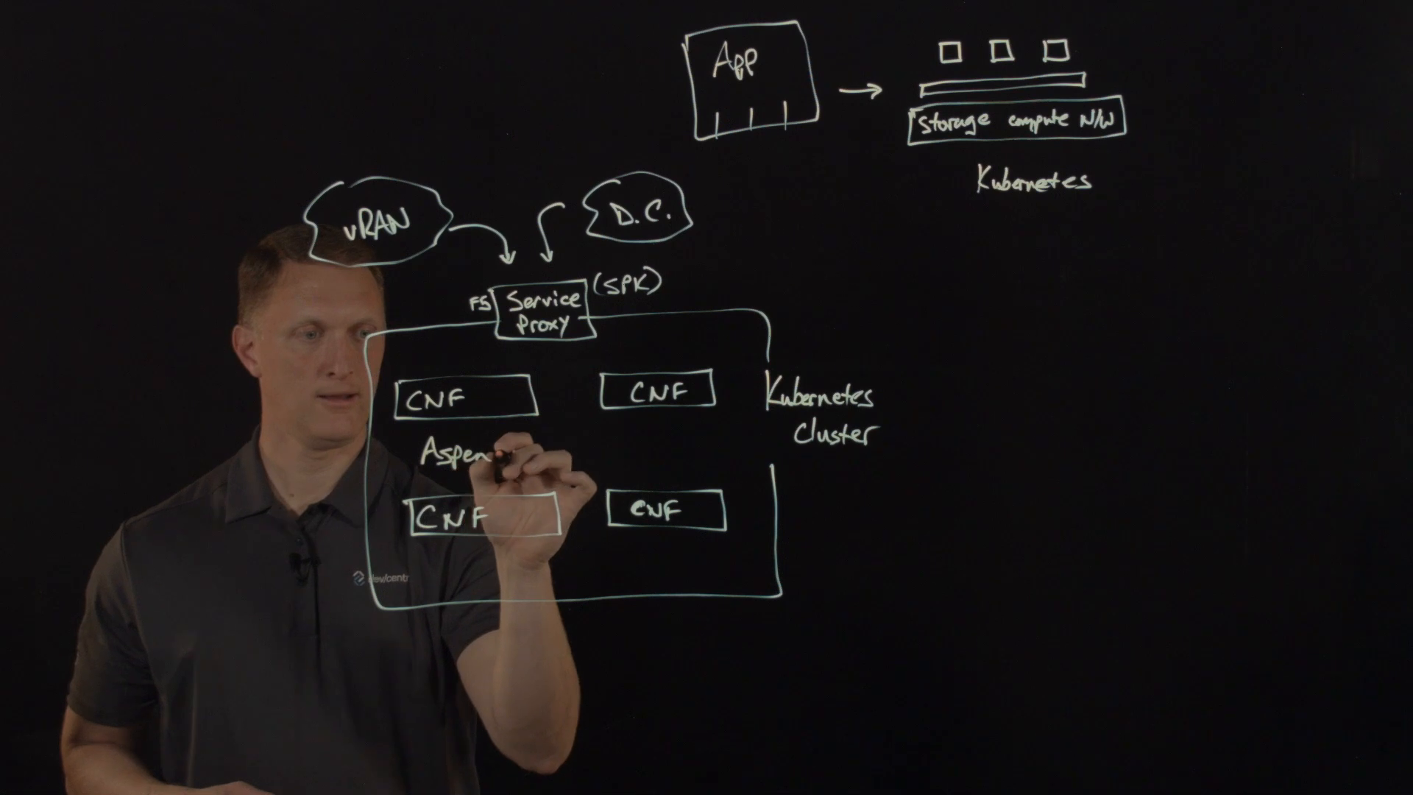